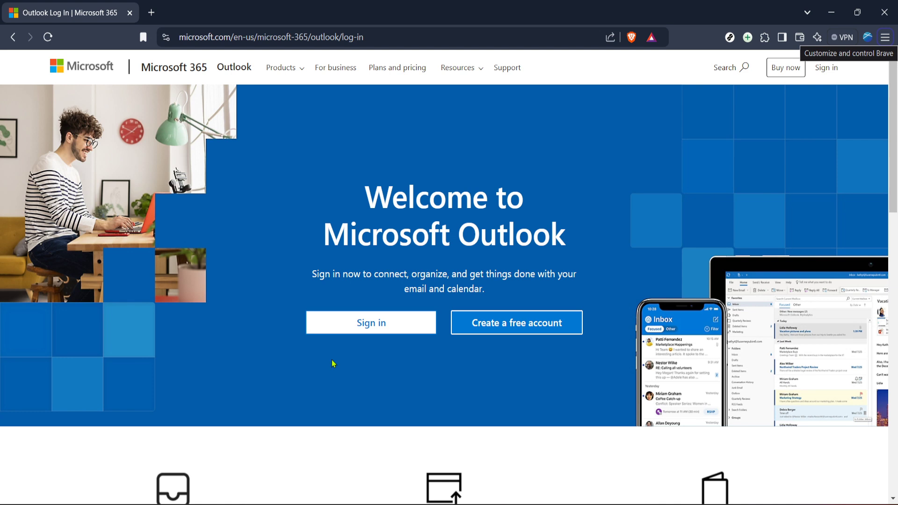
mouse_move(505, 243)
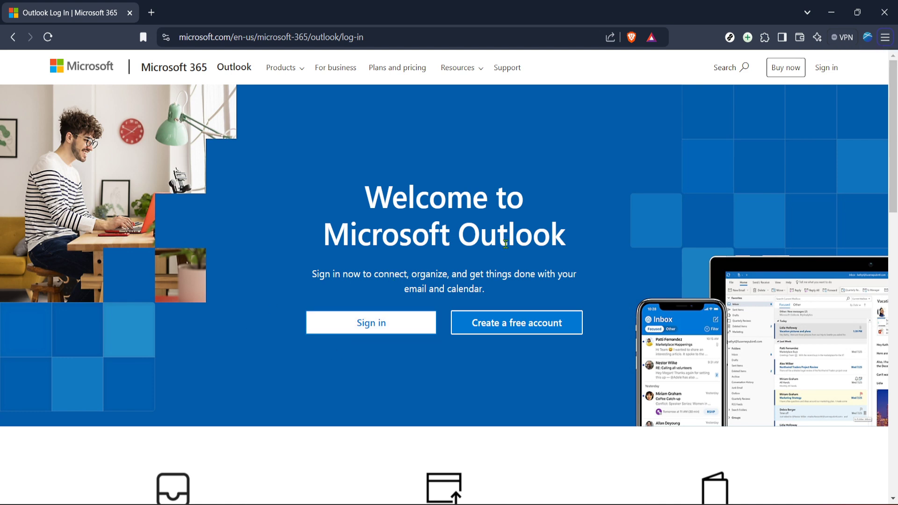
mouse_move(451, 234)
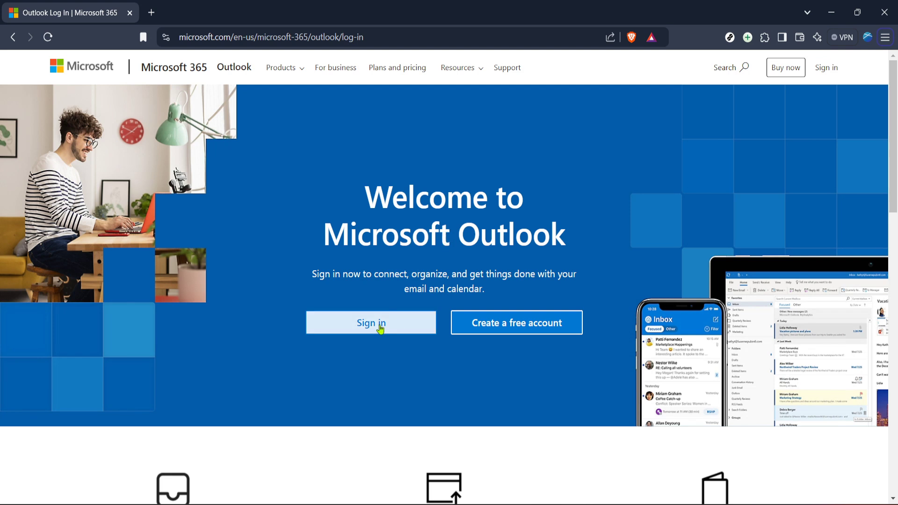
Sign in to the Outlook account and land in the mail Inbox.
left_click(371, 322)
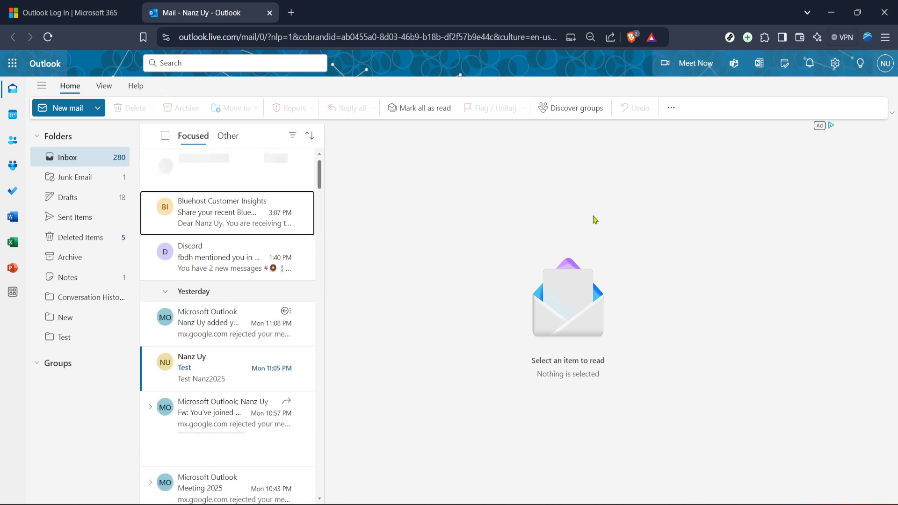
left_click(58, 363)
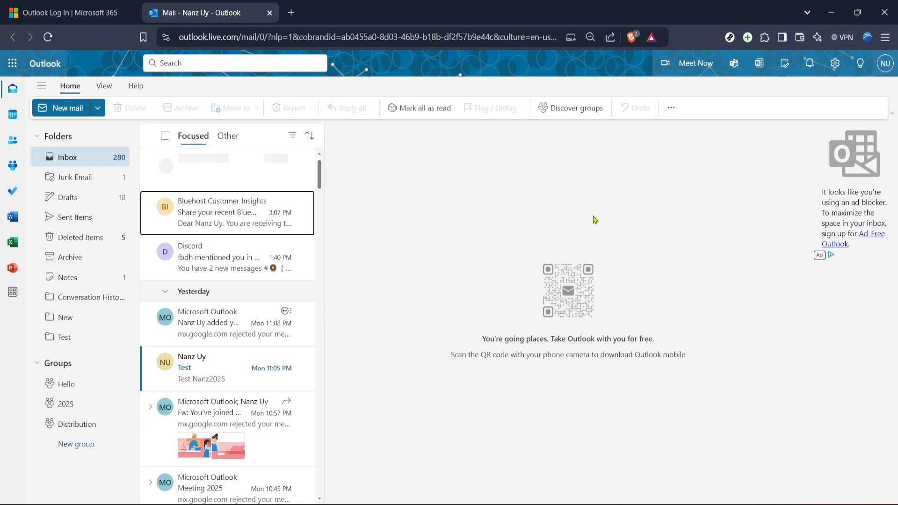
mouse_move(522, 147)
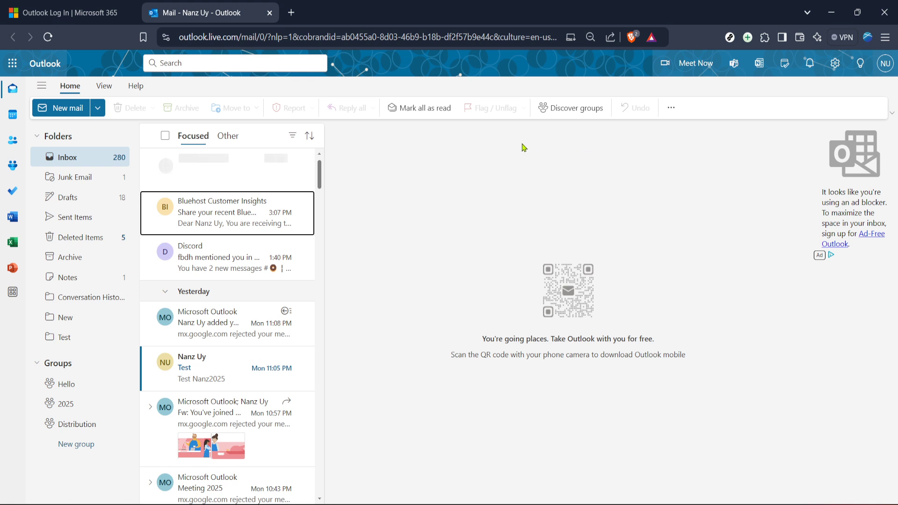
mouse_move(604, 204)
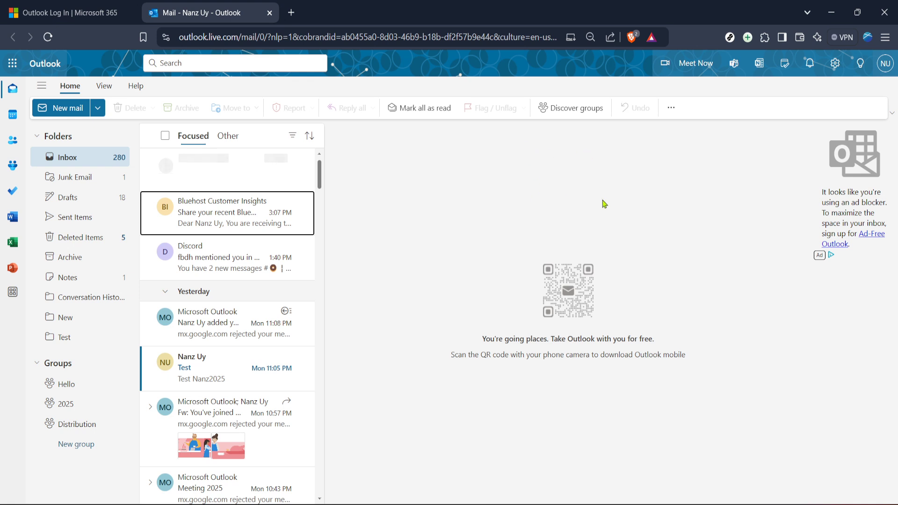
mouse_move(384, 238)
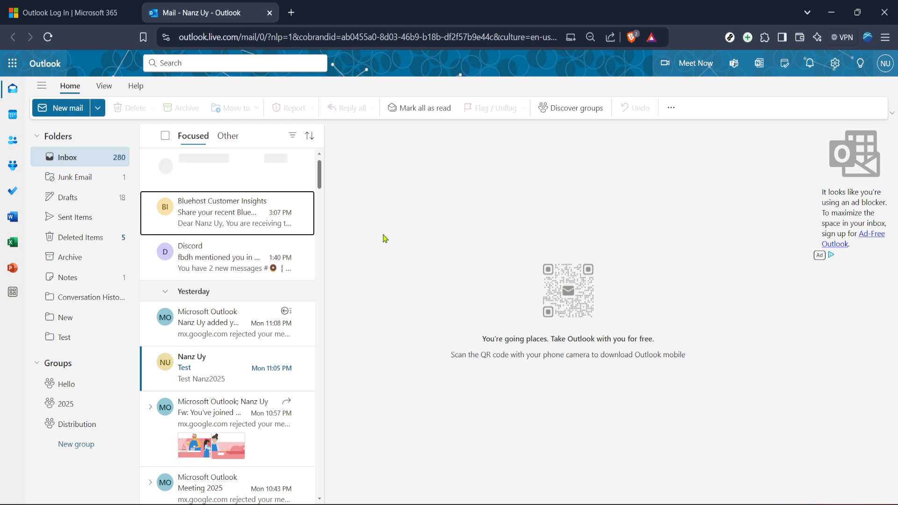
mouse_move(243, 185)
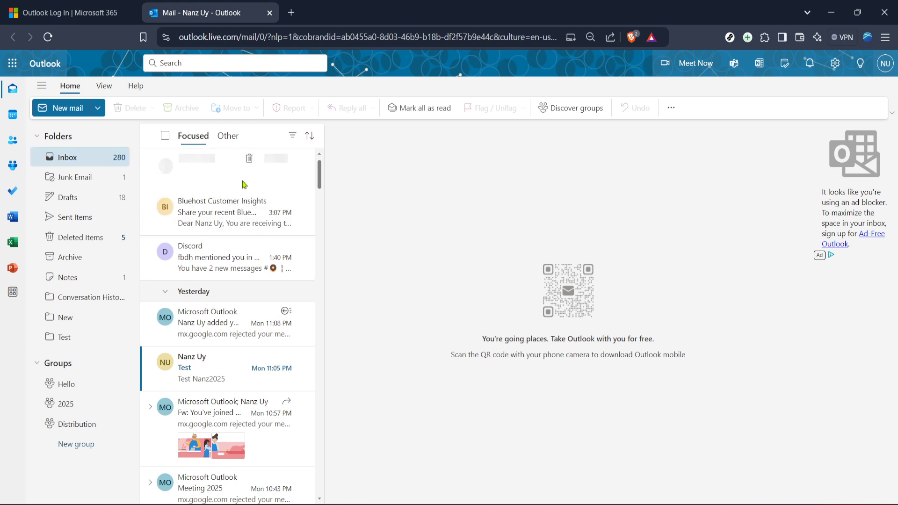
mouse_move(834, 63)
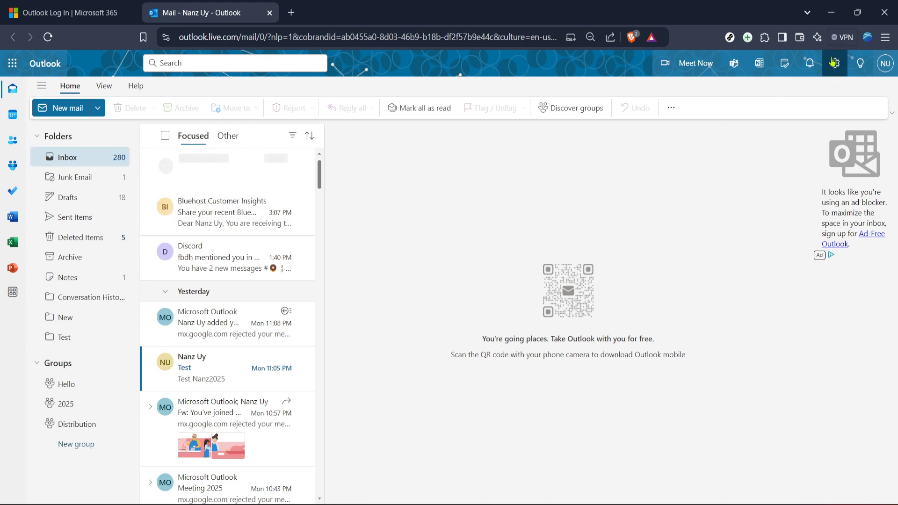
mouse_move(834, 63)
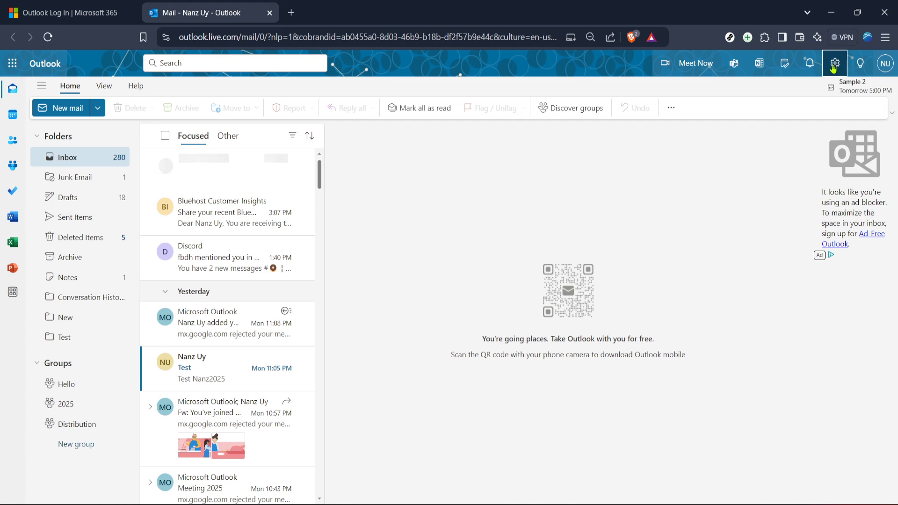
Bring up Outlook Settings on the Mail > Layout page.
left_click(834, 62)
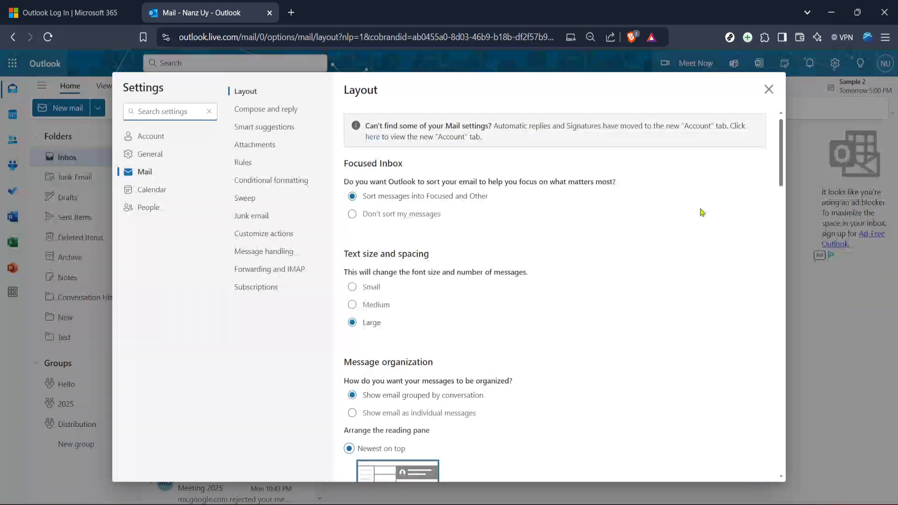
mouse_move(737, 133)
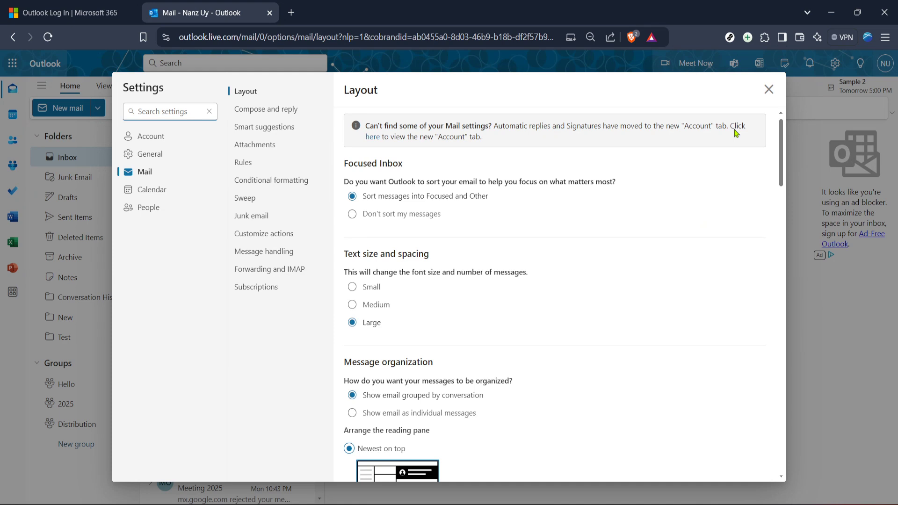
mouse_move(654, 152)
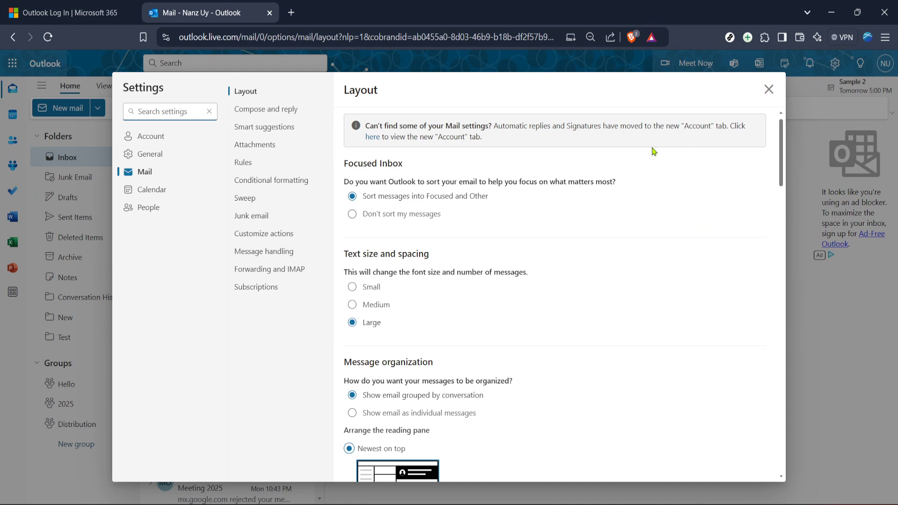
mouse_move(535, 146)
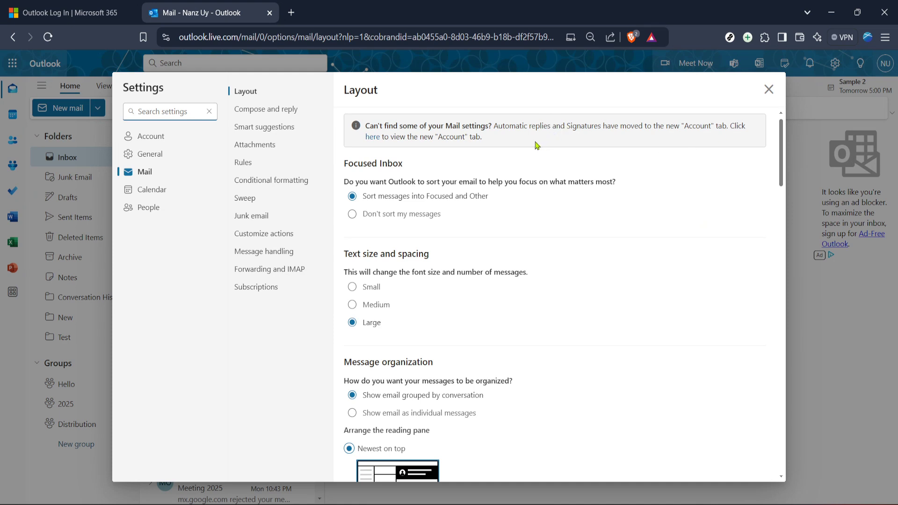
mouse_move(193, 310)
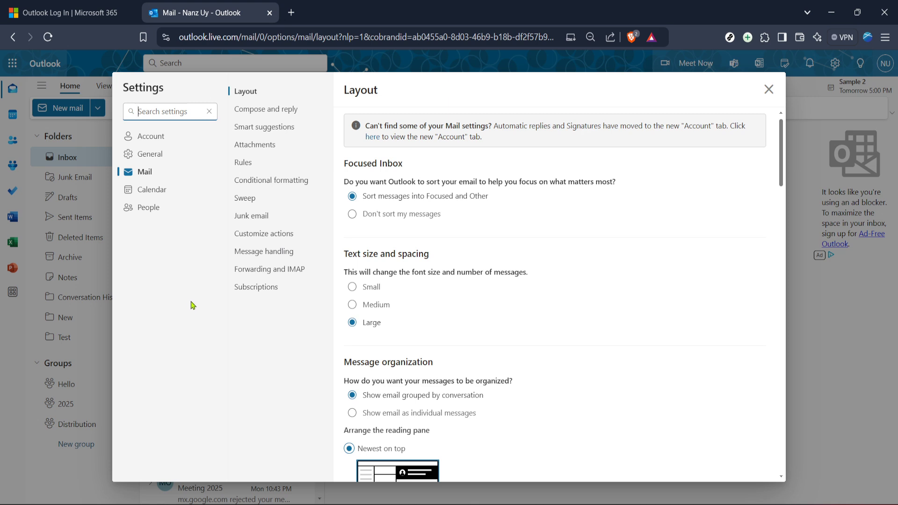
mouse_move(190, 281)
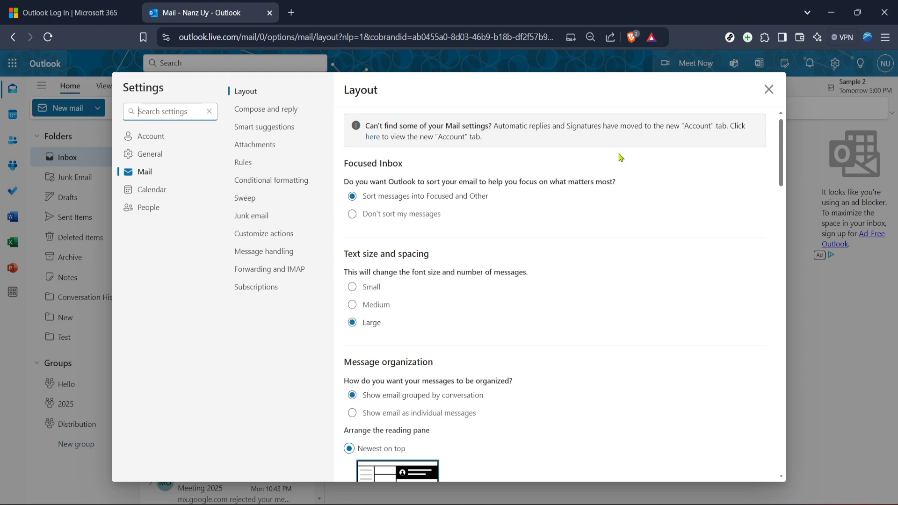
mouse_move(769, 91)
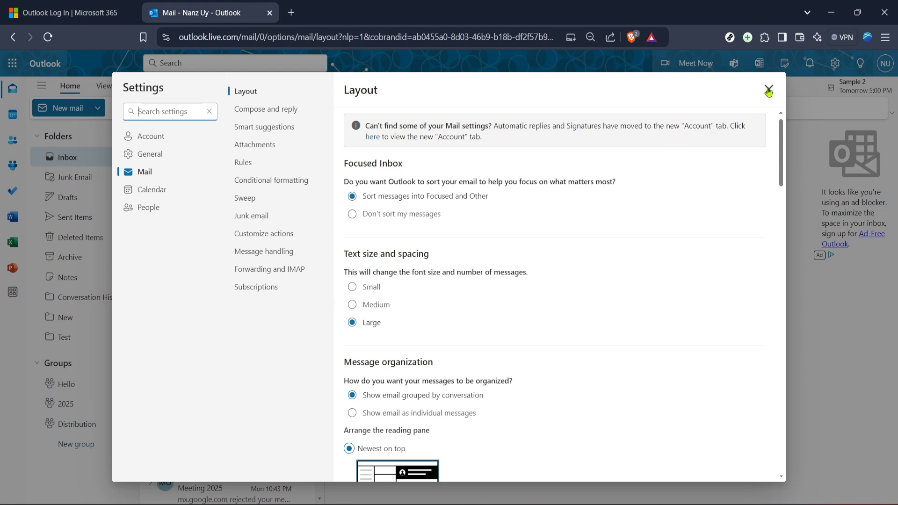
mouse_move(769, 91)
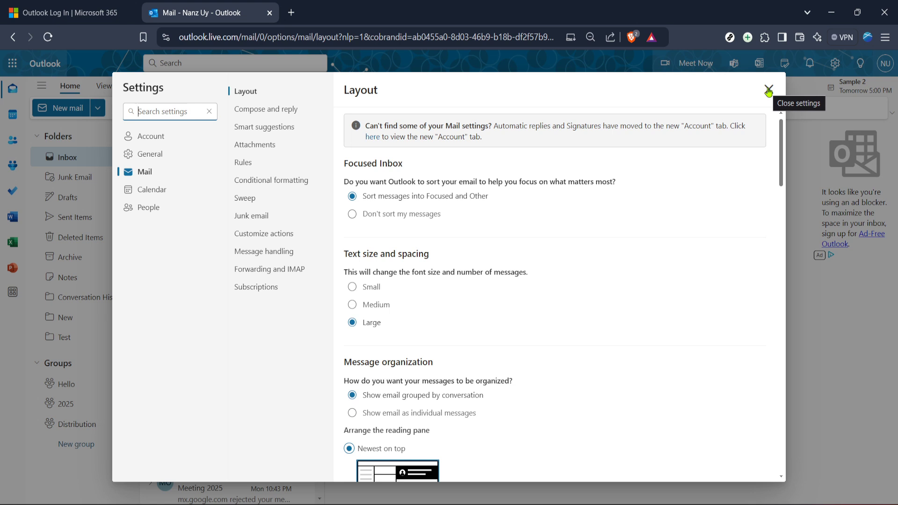
mouse_move(175, 143)
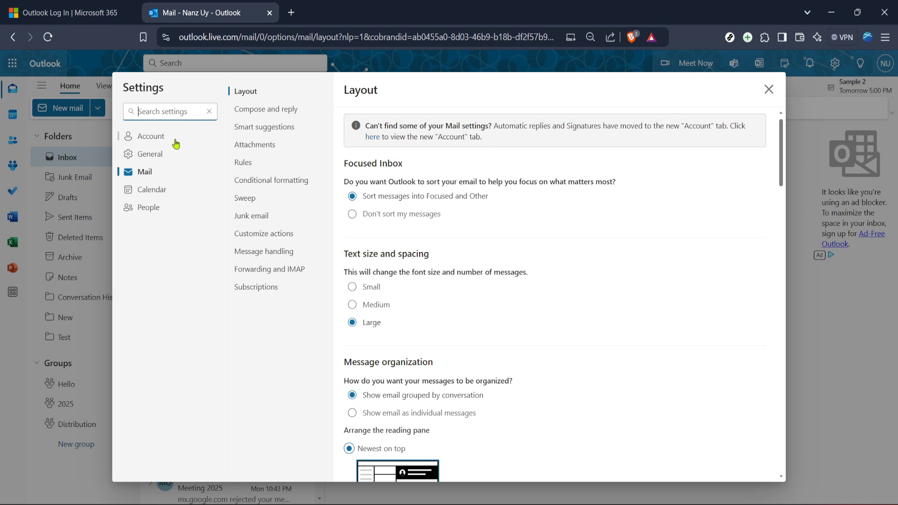
Switch Settings to the Account section showing the linked email account.
left_click(151, 136)
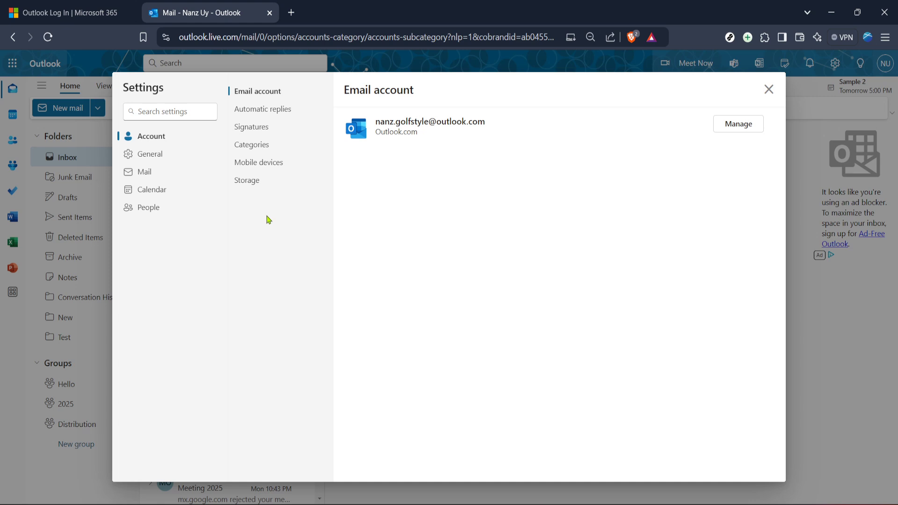
mouse_move(288, 251)
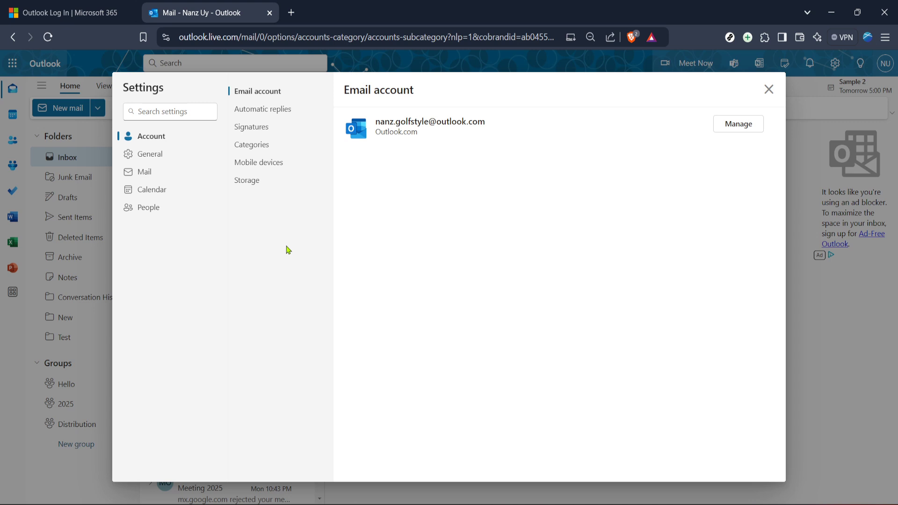
mouse_move(271, 216)
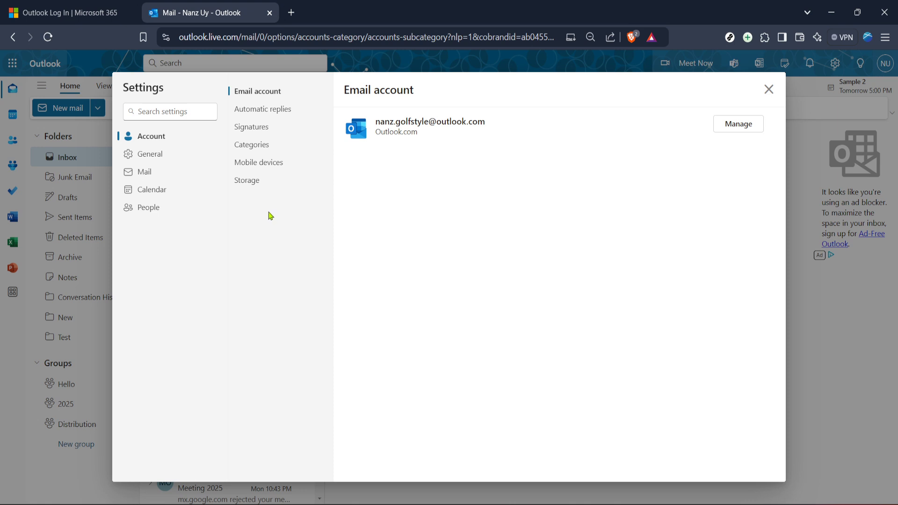
mouse_move(284, 198)
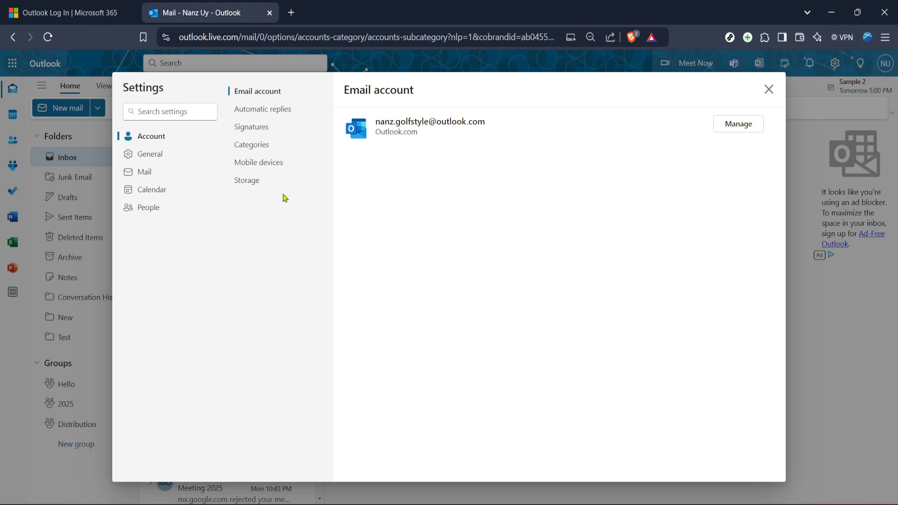
mouse_move(281, 203)
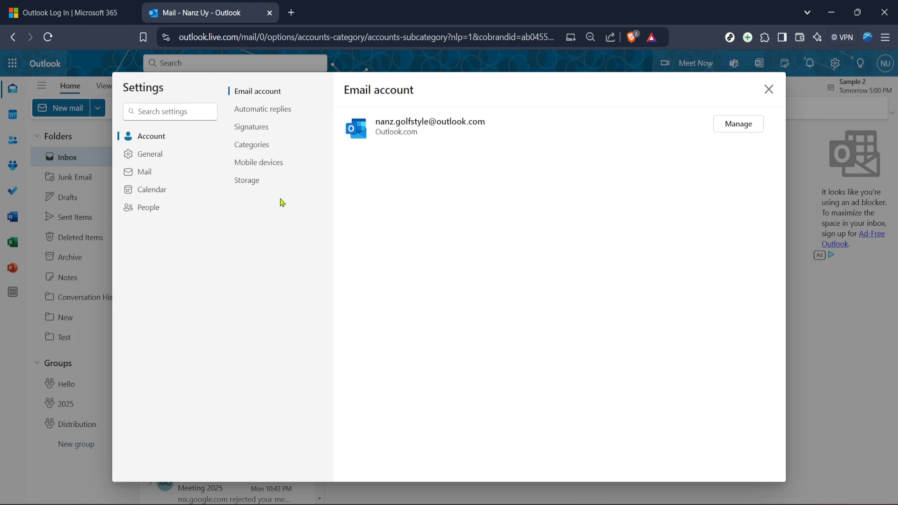
mouse_move(270, 112)
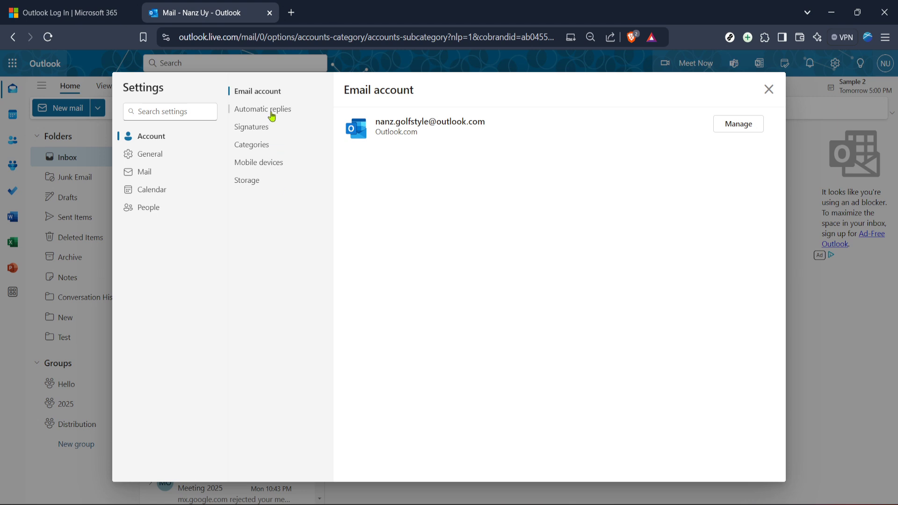
Go to the Automatic replies settings, currently turned off.
left_click(263, 109)
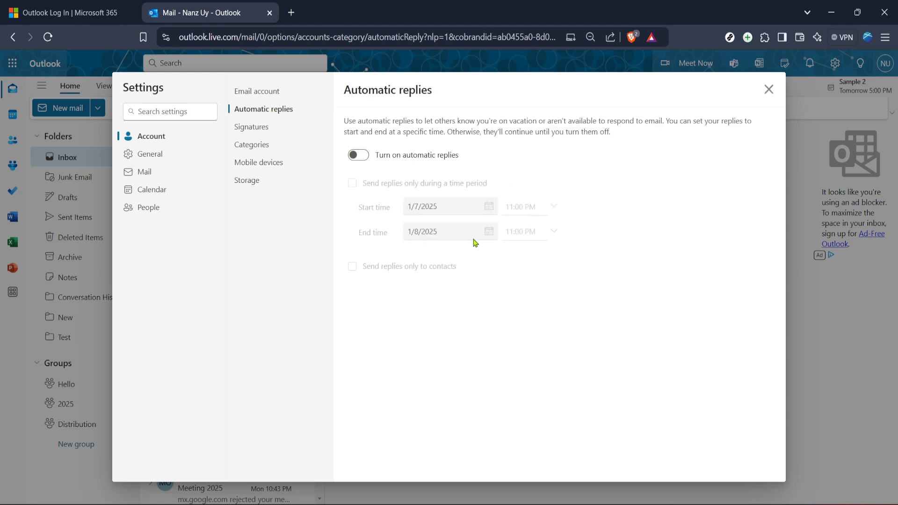
mouse_move(404, 263)
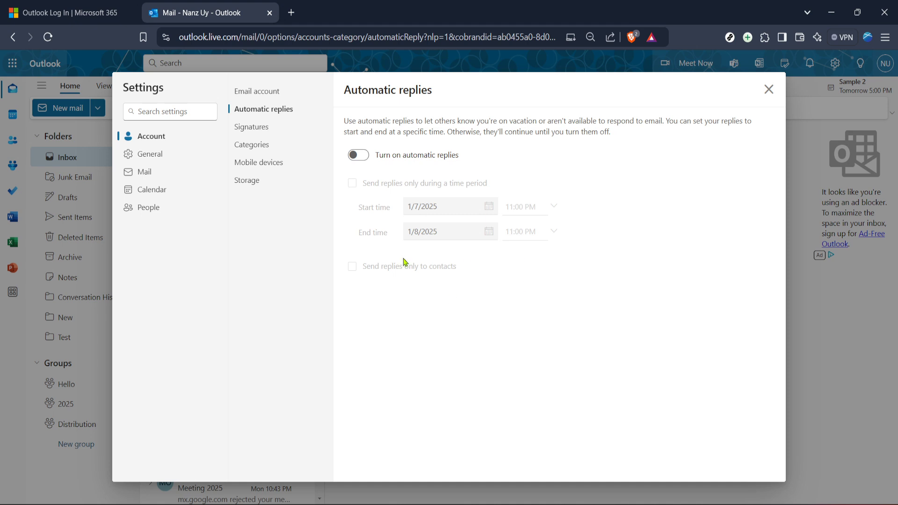
mouse_move(391, 319)
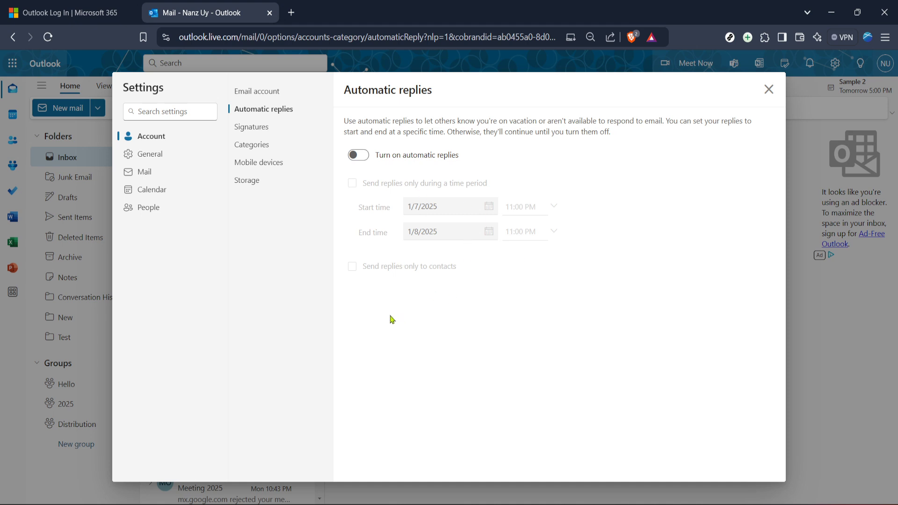
mouse_move(386, 309)
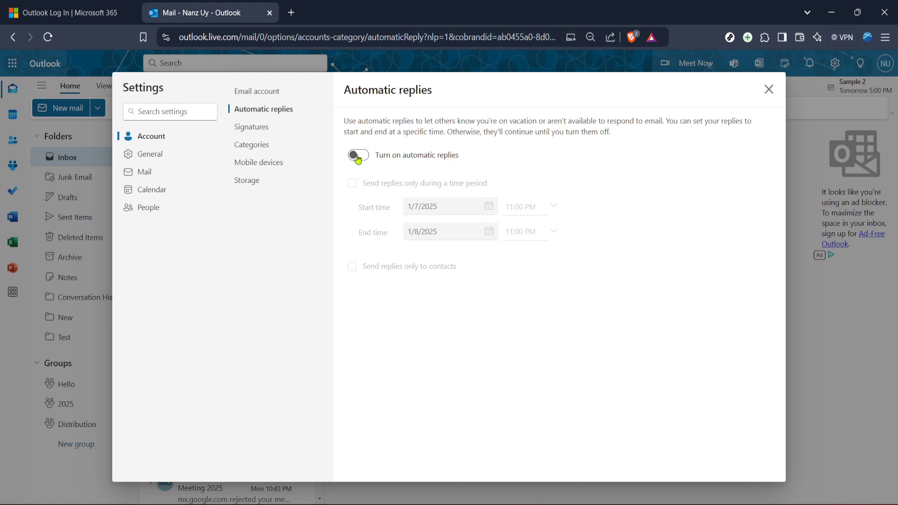
Turn on automatic replies with an empty message and no time-period restriction.
left_click(358, 154)
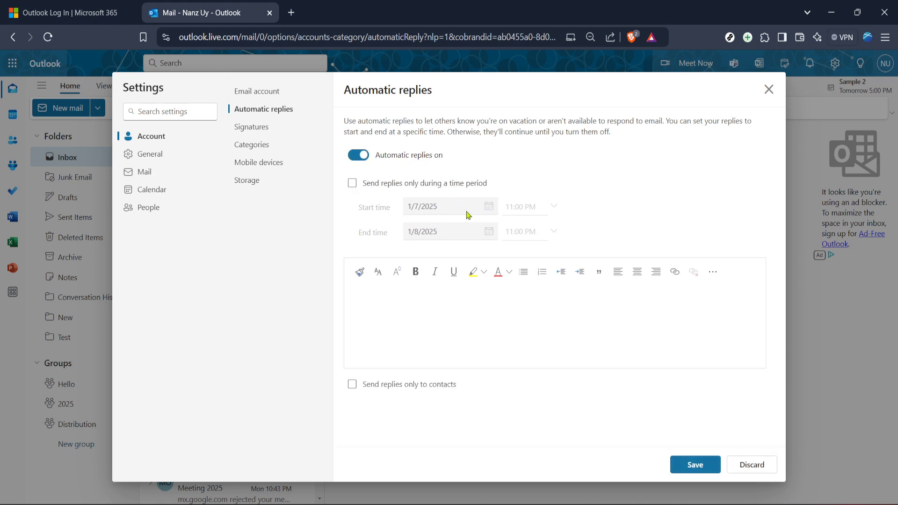
left_click(402, 297)
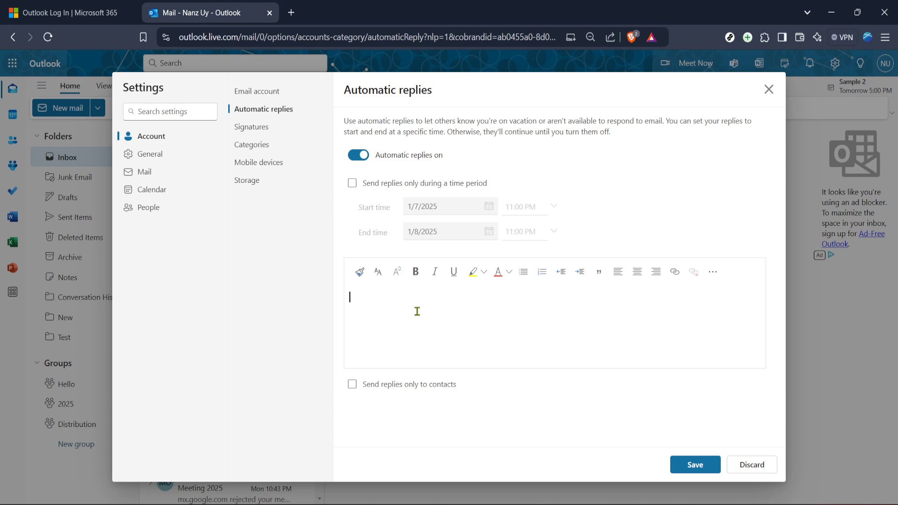
mouse_move(394, 221)
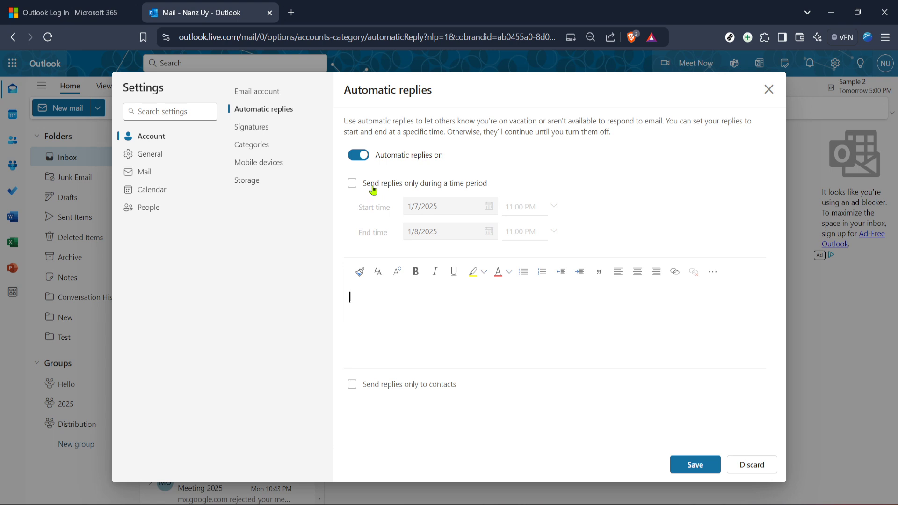
left_click(353, 183)
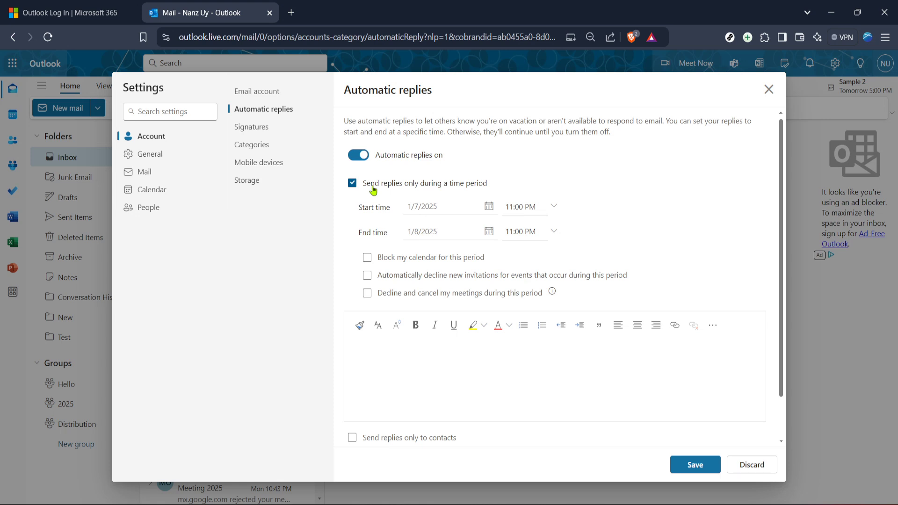
left_click(353, 182)
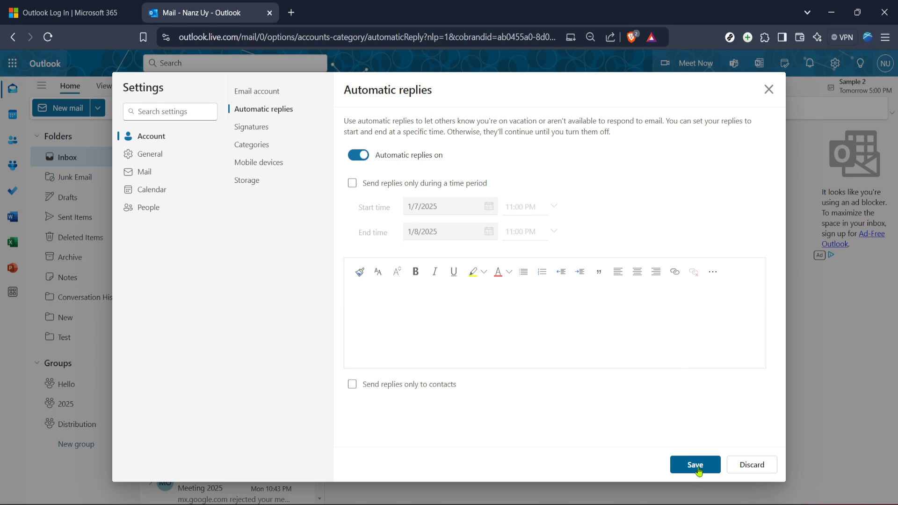
Save the automatic replies so Outlook confirms they are currently turned on.
left_click(695, 465)
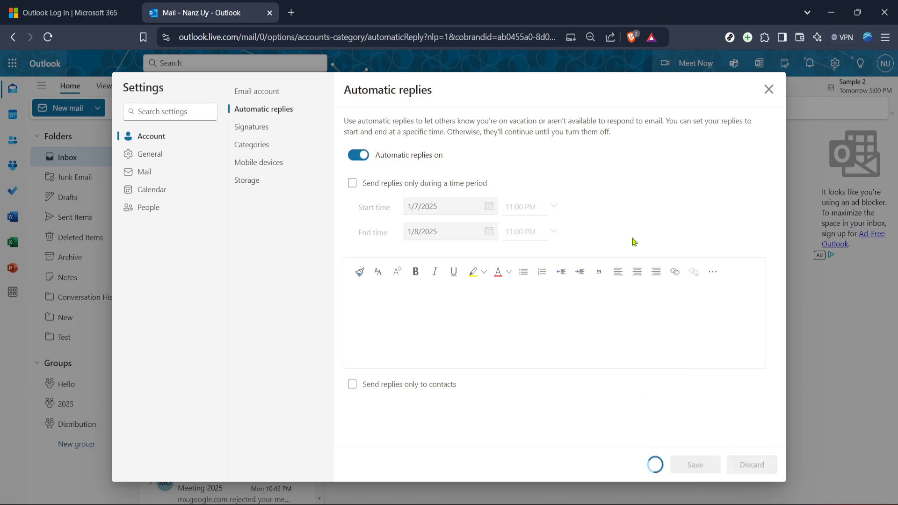
left_click(696, 465)
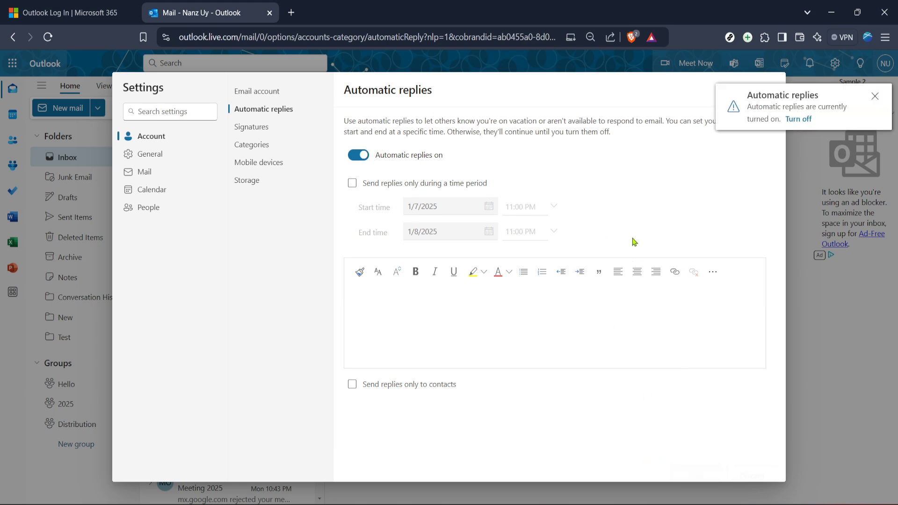
mouse_move(473, 211)
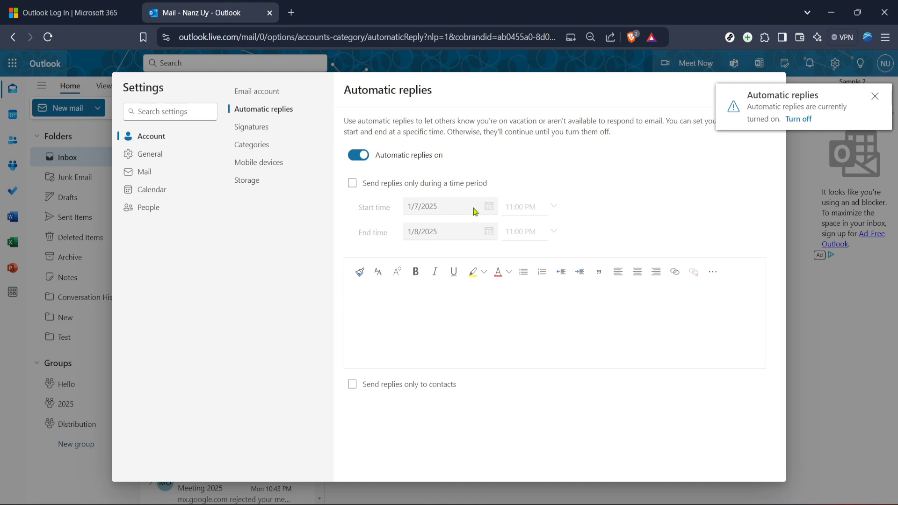
mouse_move(699, 142)
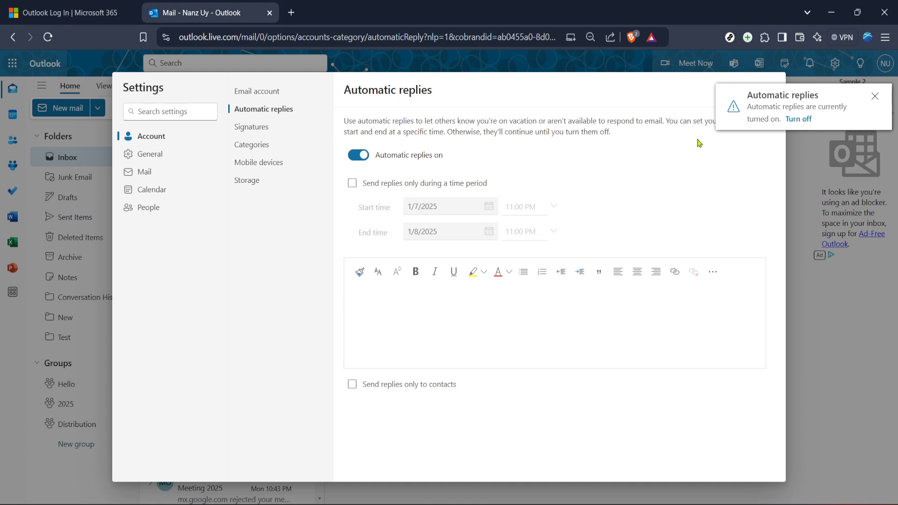
mouse_move(622, 202)
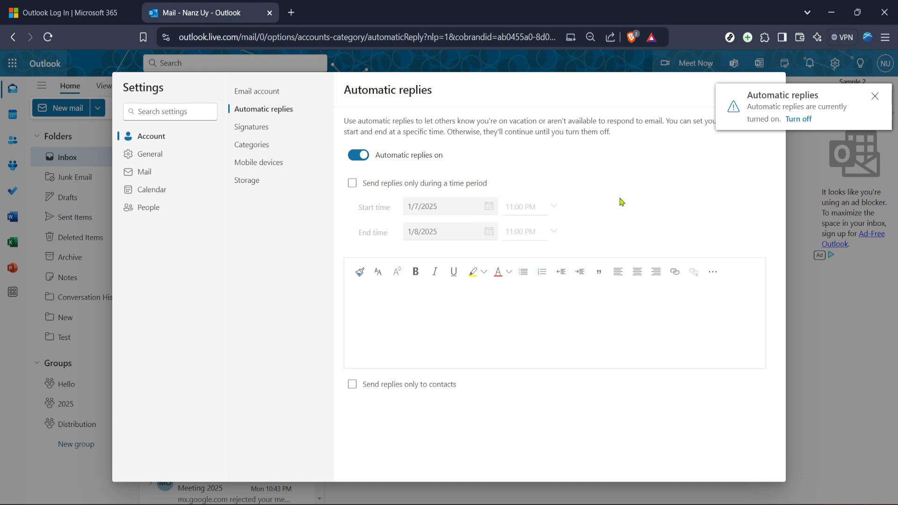
mouse_move(839, 116)
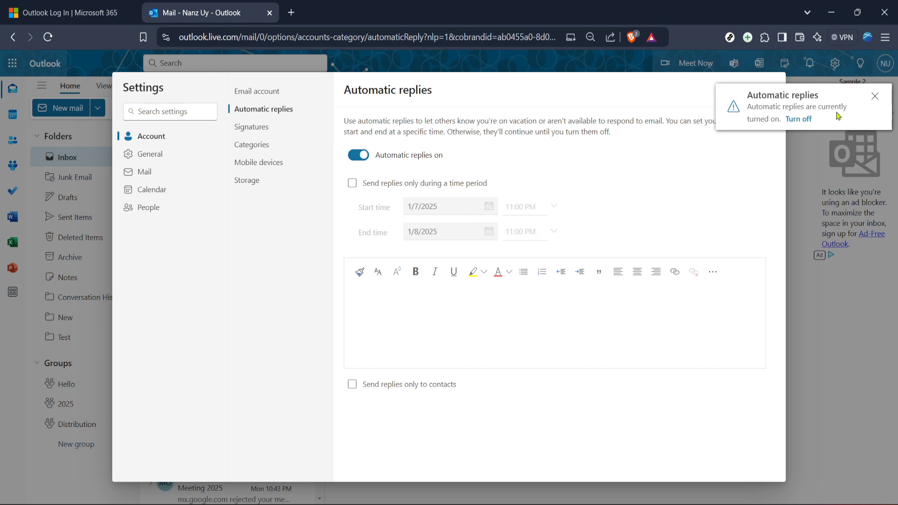
mouse_move(760, 167)
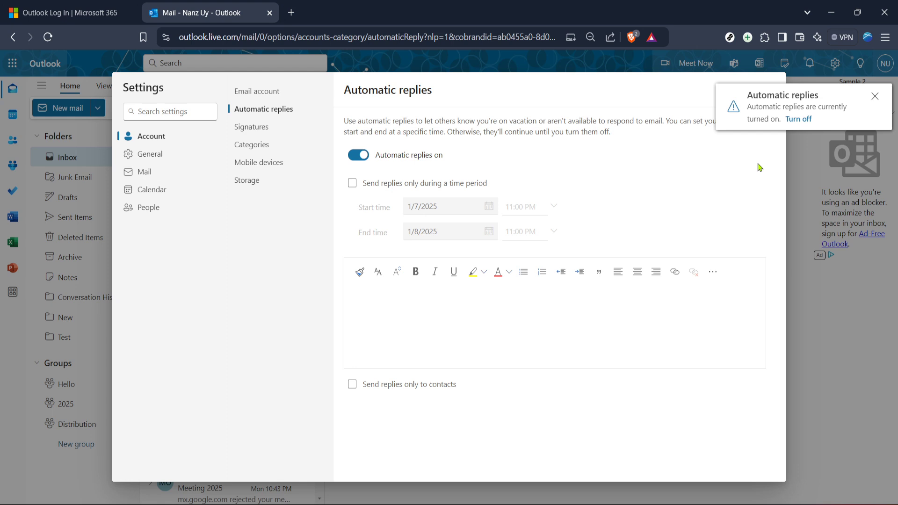
left_click(166, 111)
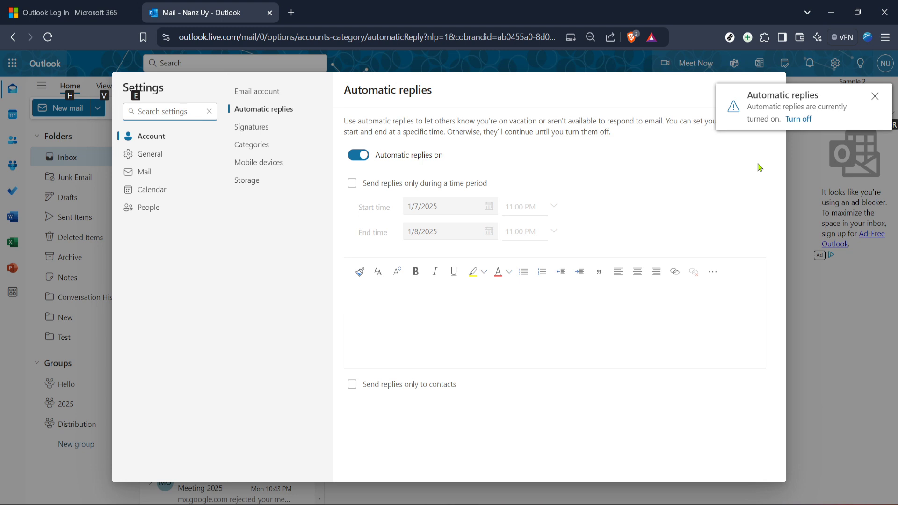
mouse_move(767, 151)
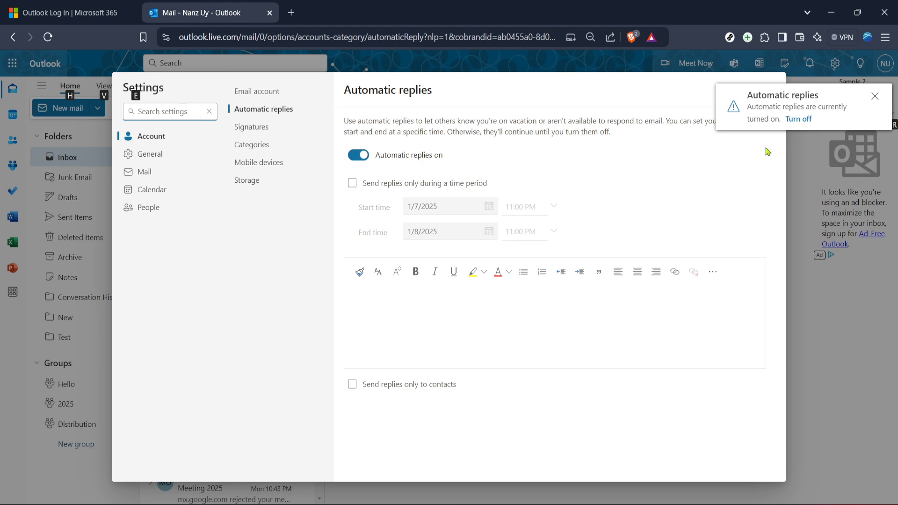
mouse_move(763, 190)
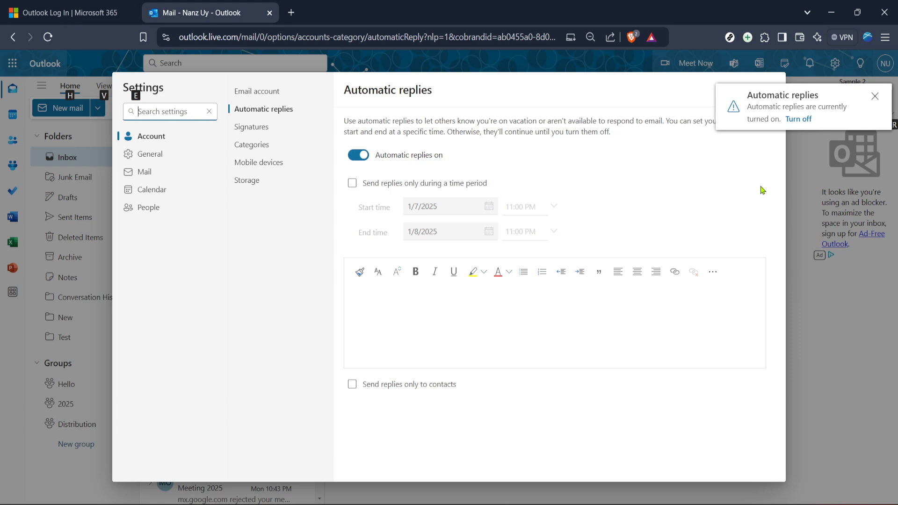
mouse_move(652, 200)
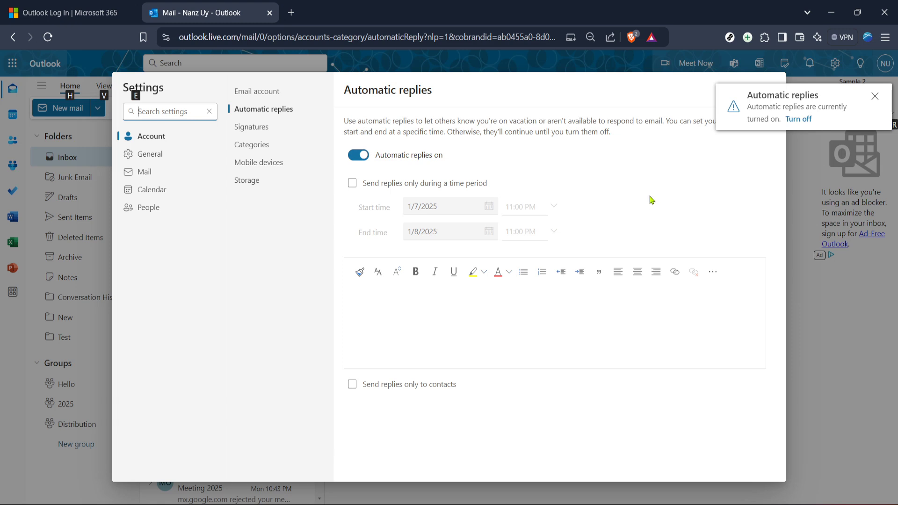
mouse_move(591, 226)
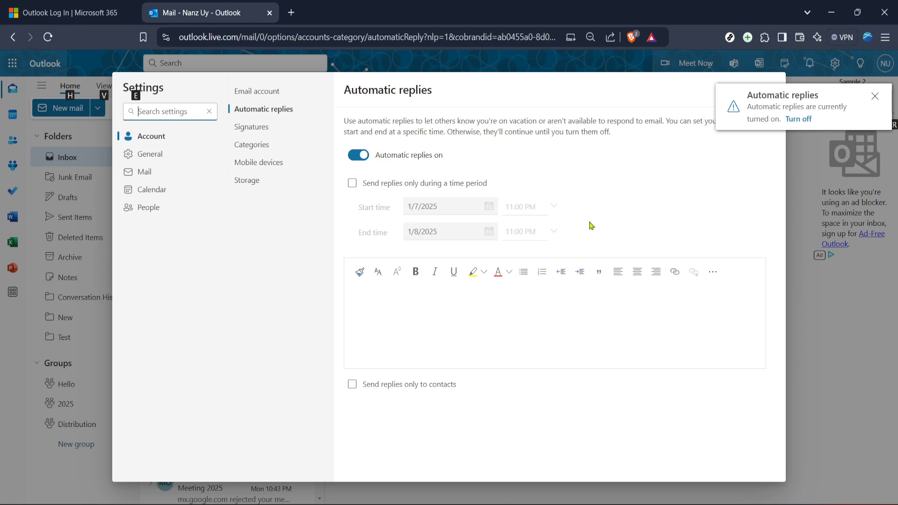